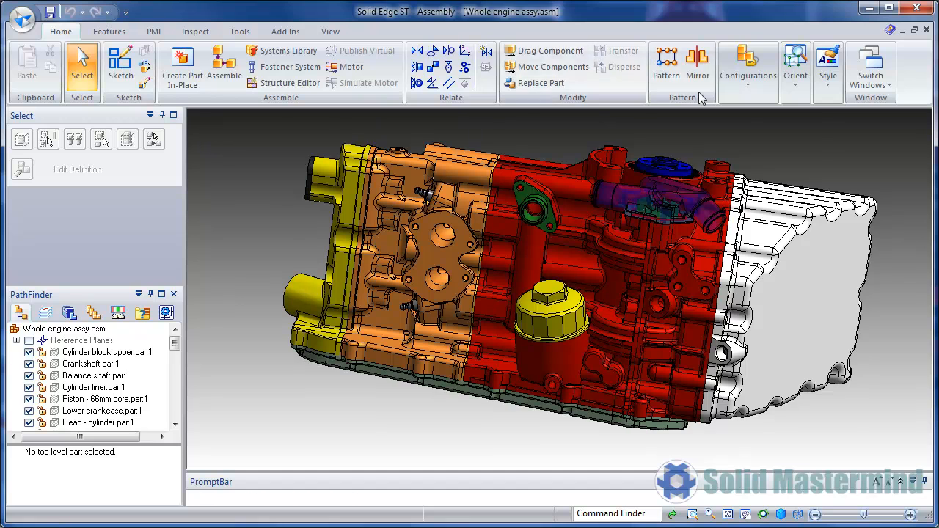
# Step: Show the saved display configurations gallery for the engine assembly
pyautogui.click(748, 61)
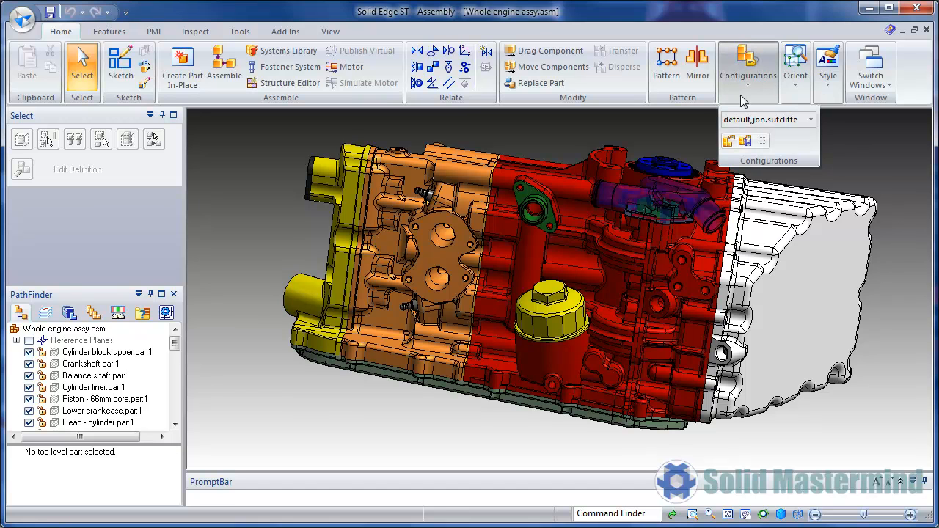
# Step: Save the full engine display as a new configuration named All Parts
pyautogui.click(730, 141)
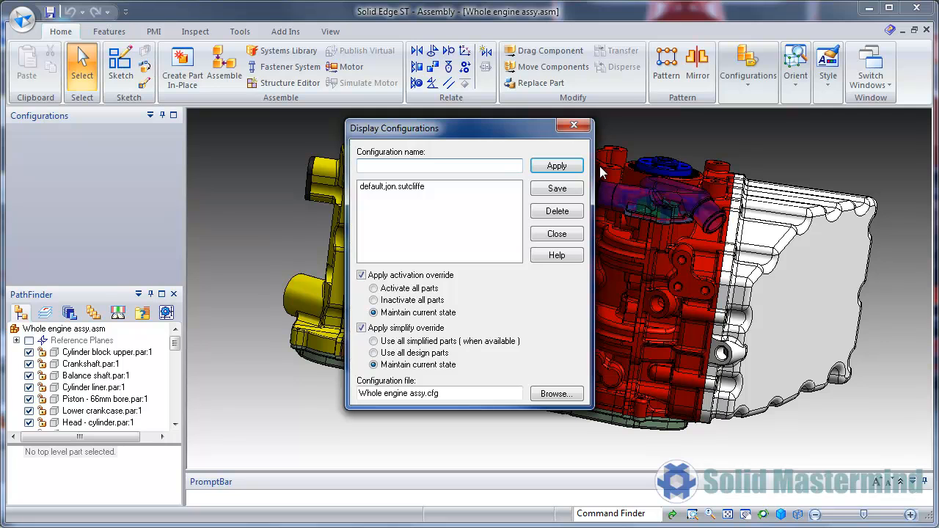
pyautogui.click(438, 164)
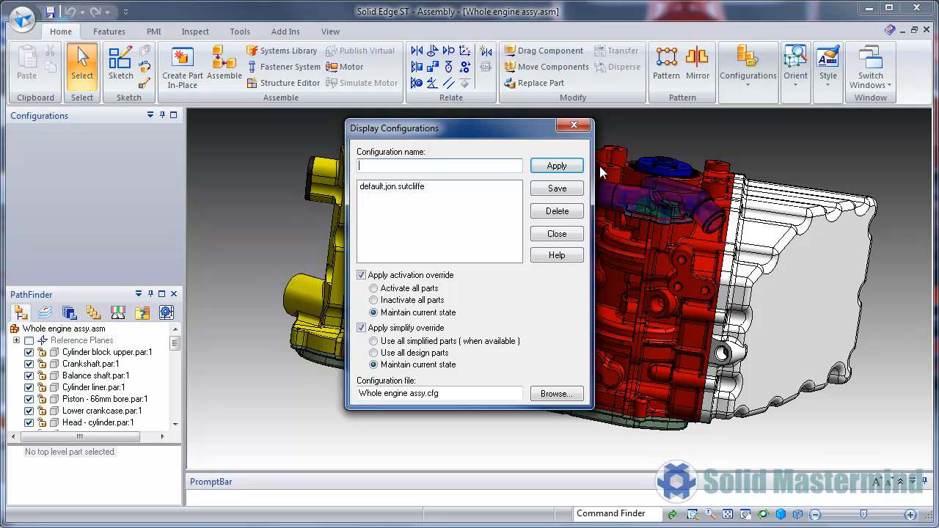
pyautogui.write('All Parts')
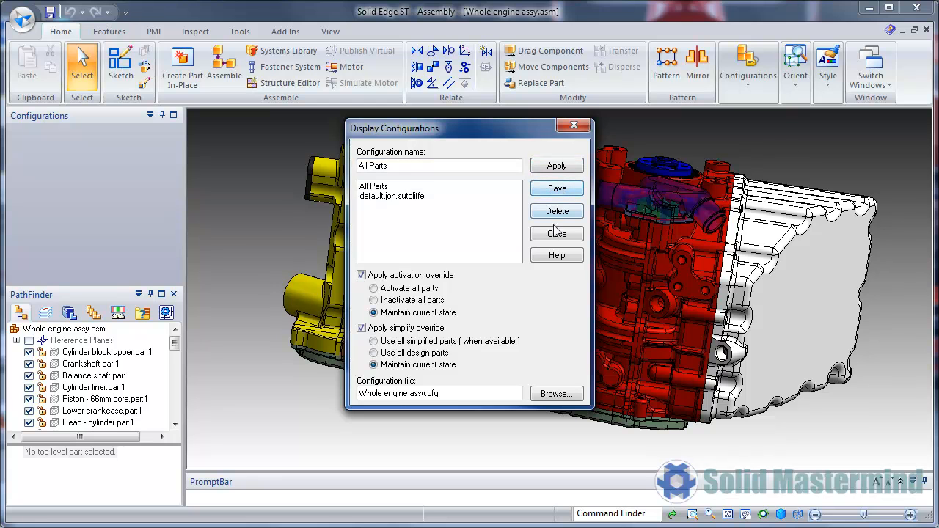
pyautogui.click(557, 234)
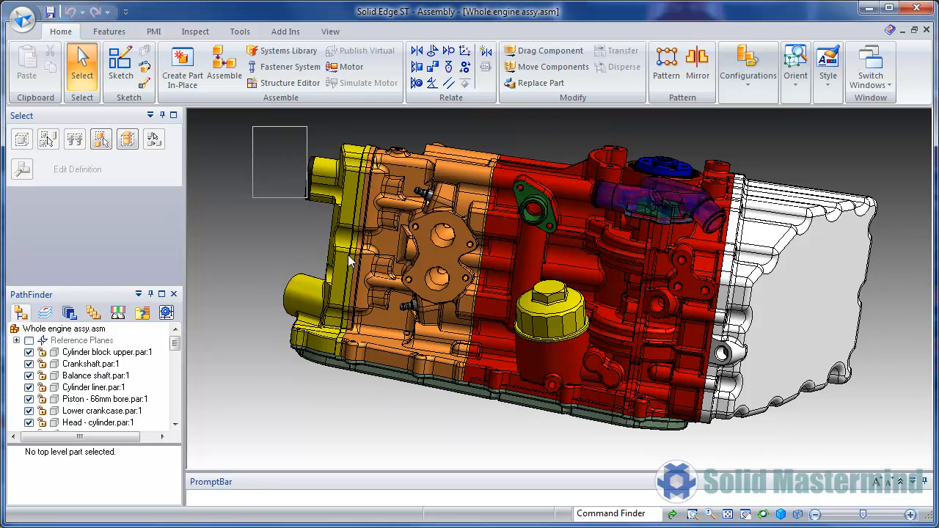
# Step: Hide the cylinder head, crankshaft and lower crankcase, leaving the block and internals
pyautogui.click(97, 422)
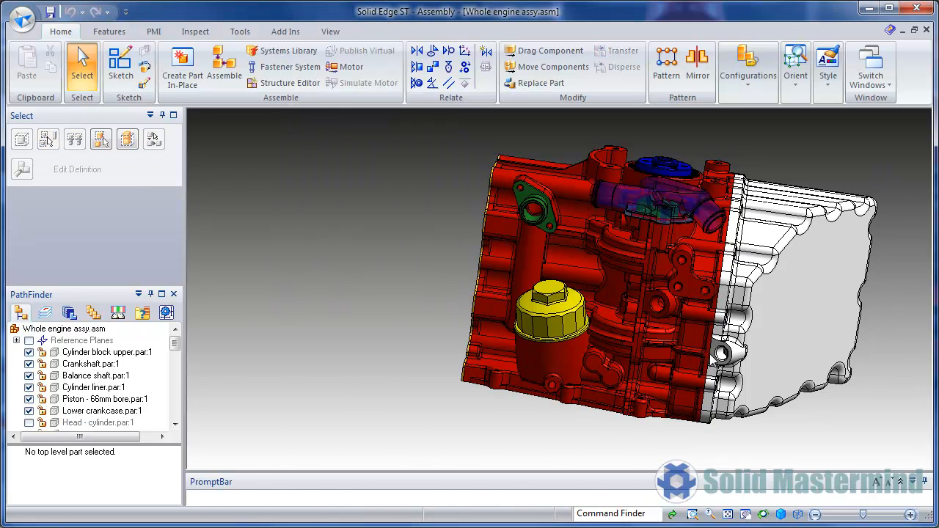
pyautogui.rightClick(102, 411)
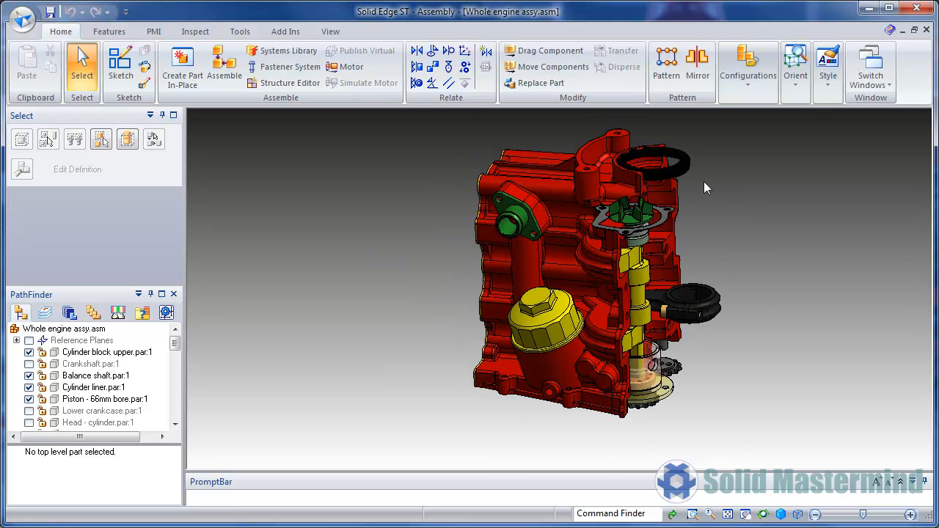
pyautogui.click(747, 65)
pyautogui.write('Block')
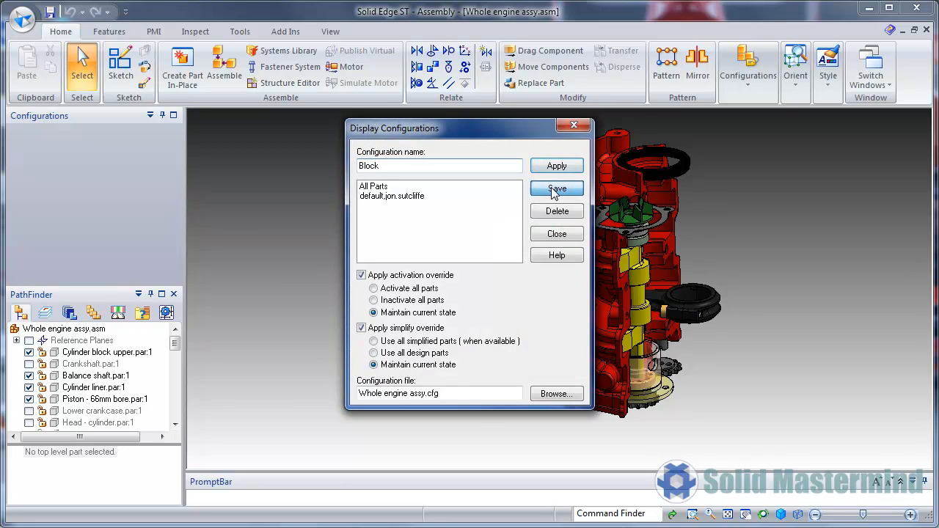
# Step: Save the block-only display as the Block configuration
pyautogui.click(556, 234)
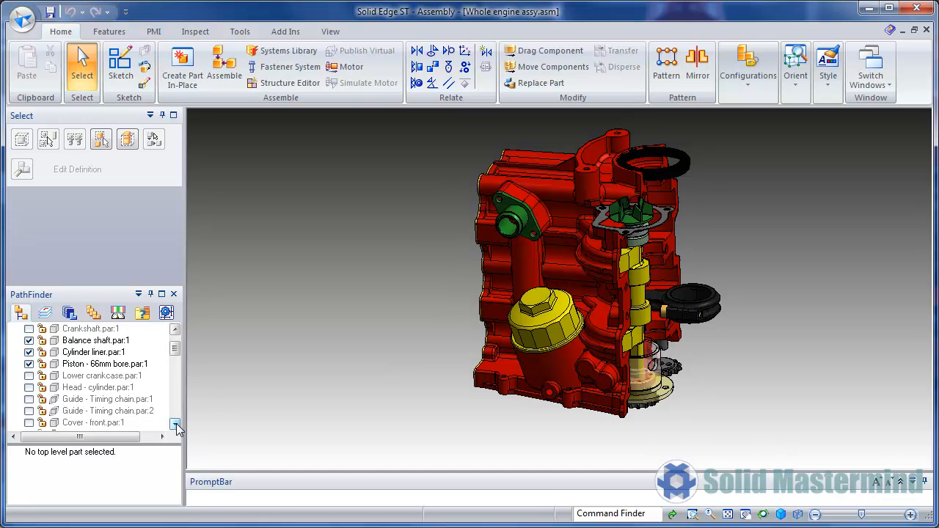
# Step: Show only the cylinder head plus the front cover, ready to save as a configuration
pyautogui.rightClick(100, 388)
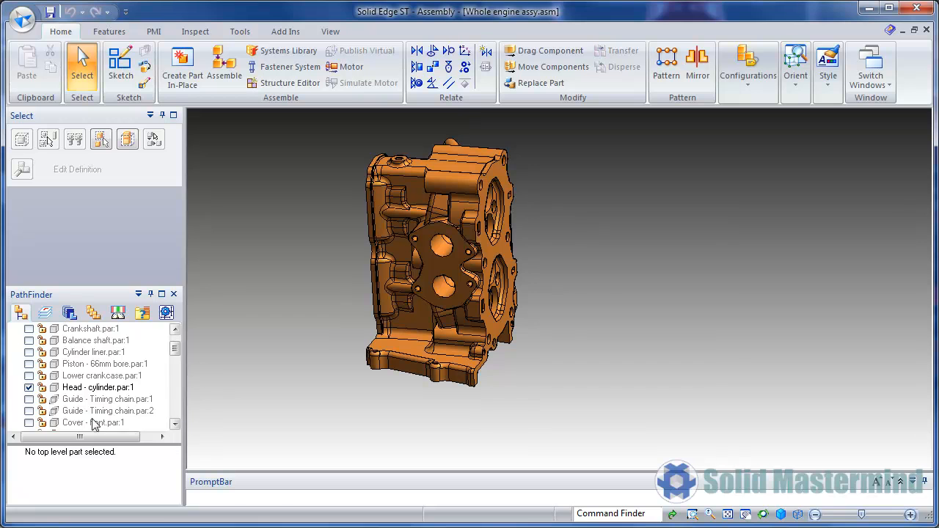
pyautogui.click(29, 423)
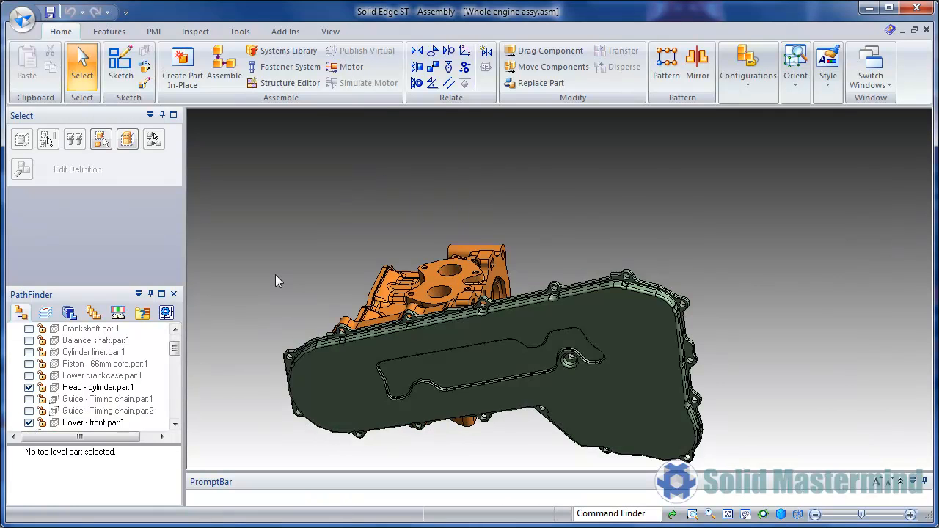
pyautogui.click(748, 61)
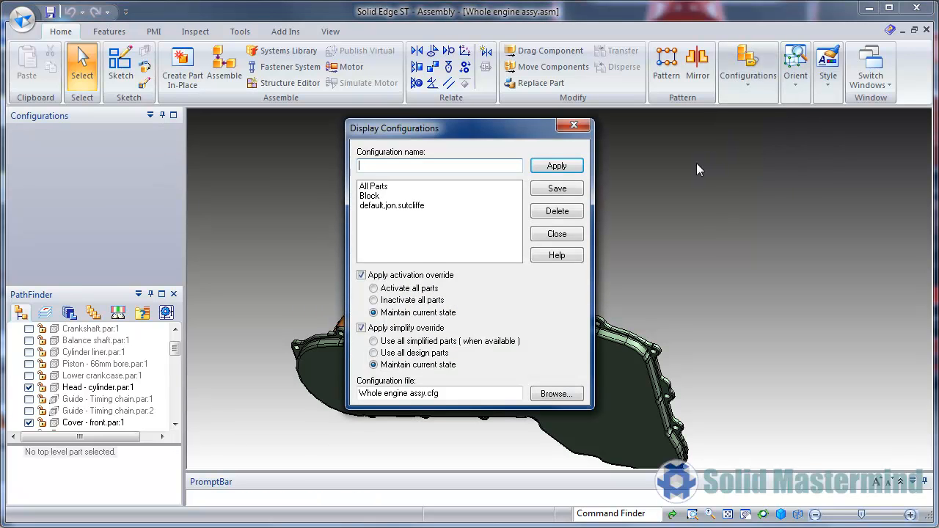
# Step: Name the new configuration Head & Cover and save it
pyautogui.write('Head')
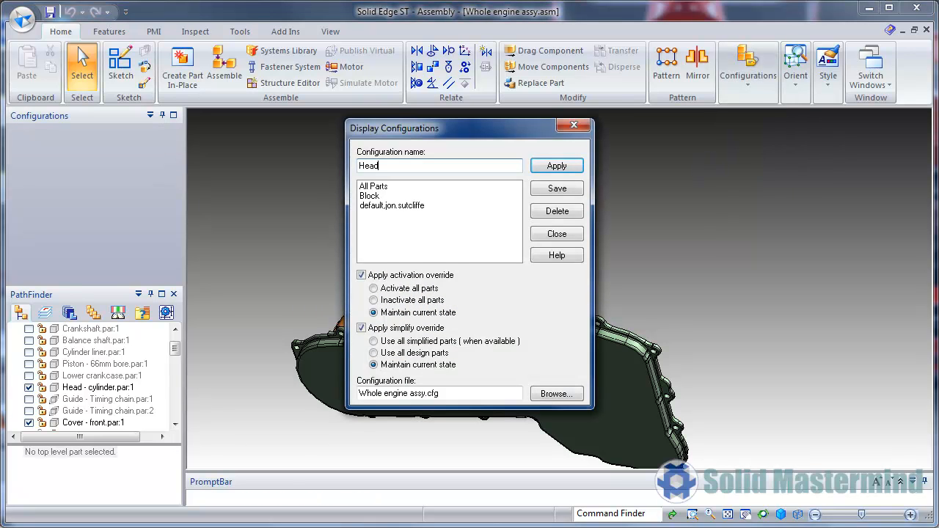
pyautogui.write('& Co')
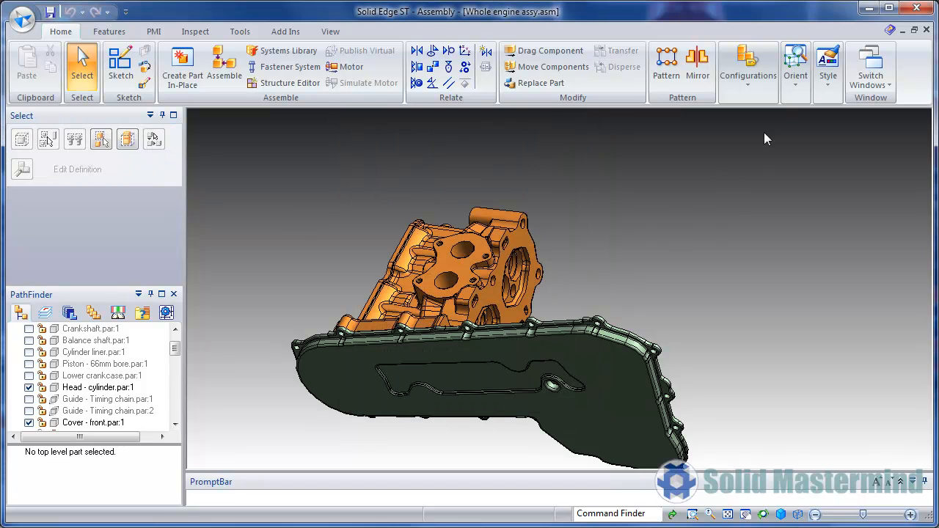
# Step: Apply the Block configuration, then switch back to All Parts from the ribbon gallery
pyautogui.click(748, 61)
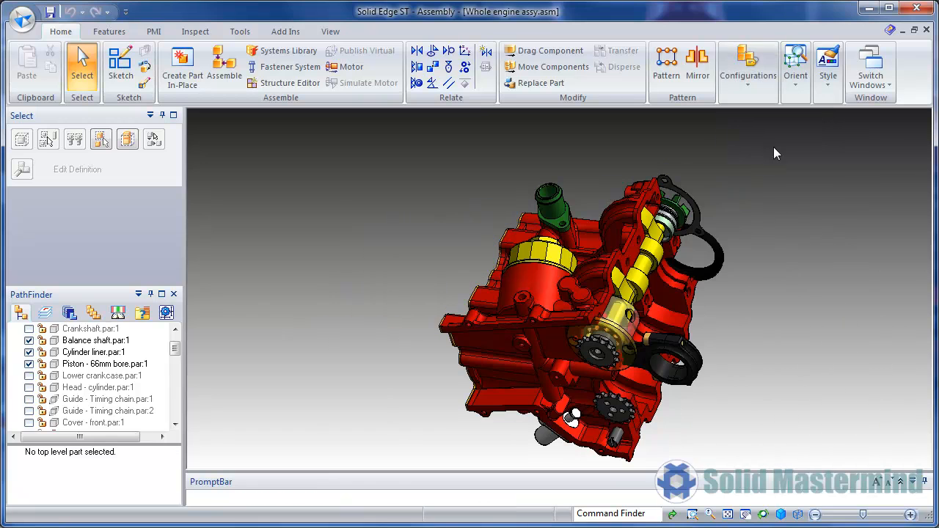
pyautogui.click(749, 66)
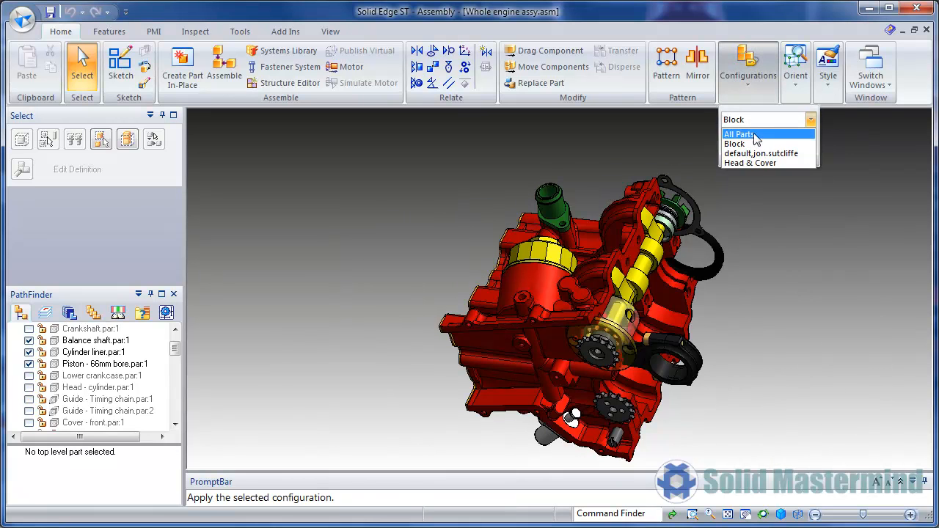
pyautogui.click(740, 134)
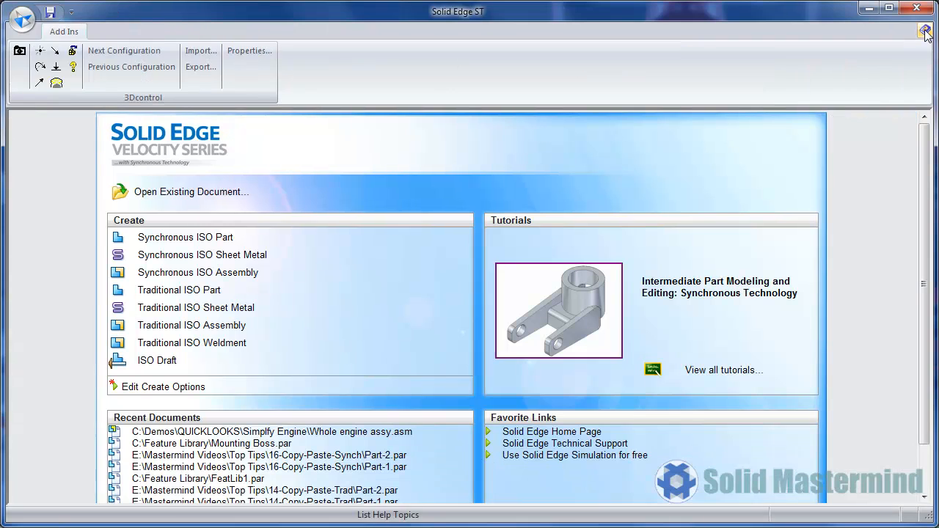
# Step: Reopen Whole engine assy.asm with its Head & Cover configuration selected
pyautogui.click(190, 191)
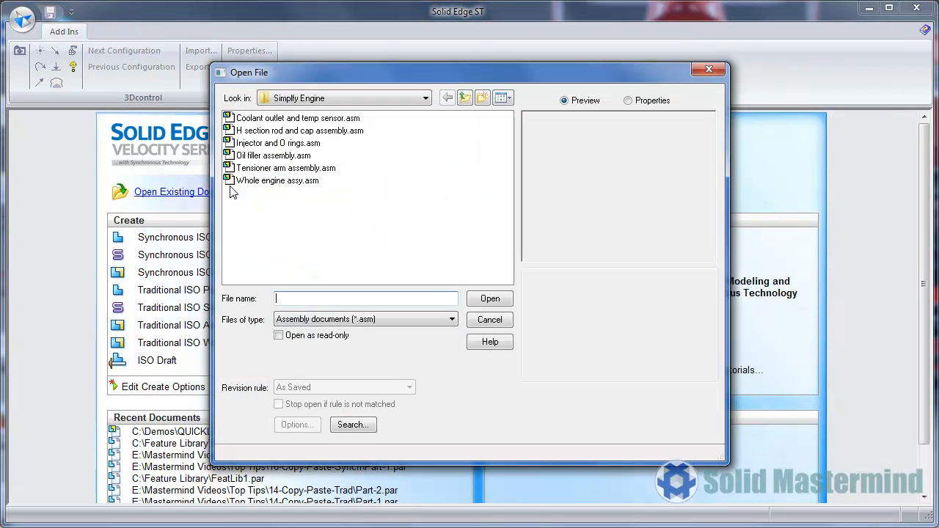
pyautogui.click(278, 181)
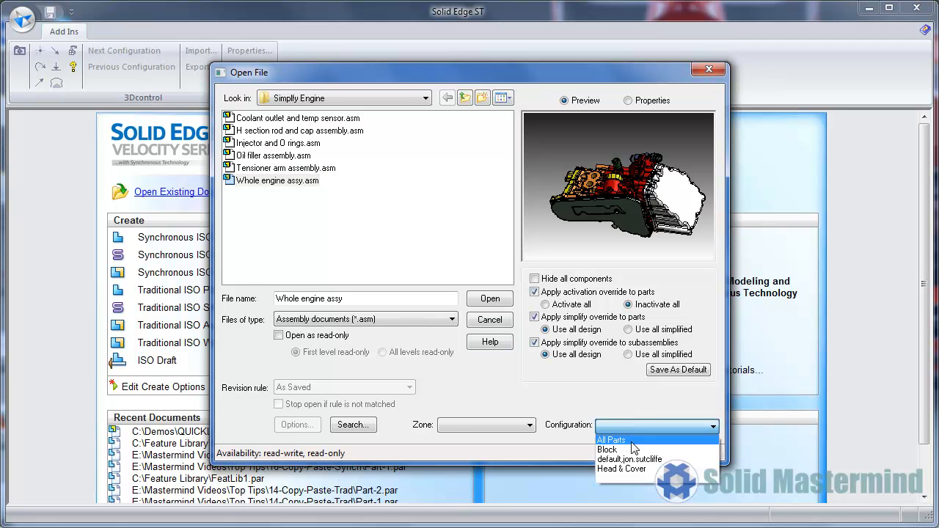
pyautogui.click(628, 467)
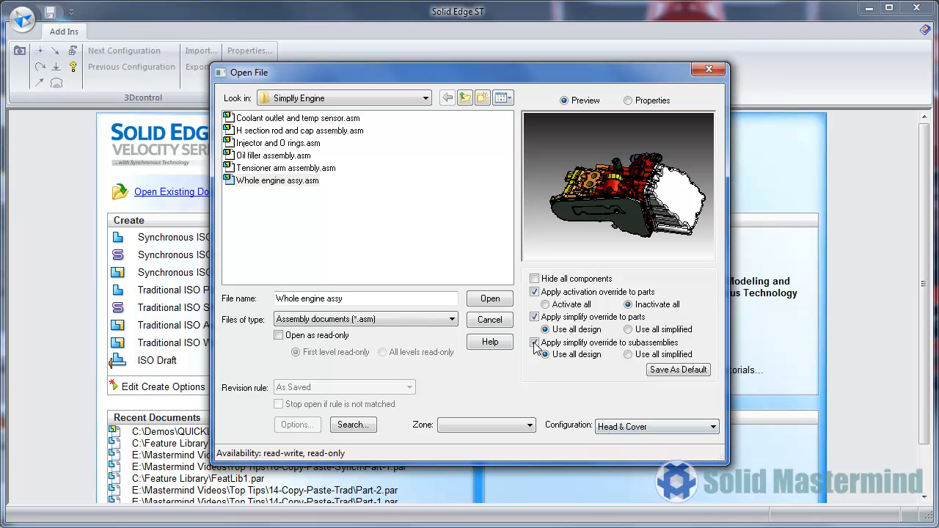
pyautogui.click(490, 299)
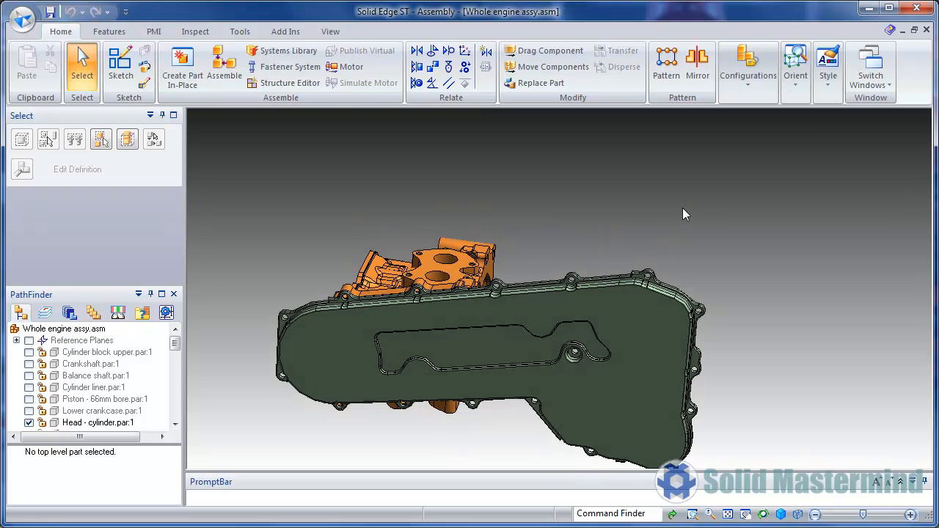
# Step: Apply the All Parts configuration so the full engine displays again
pyautogui.click(748, 65)
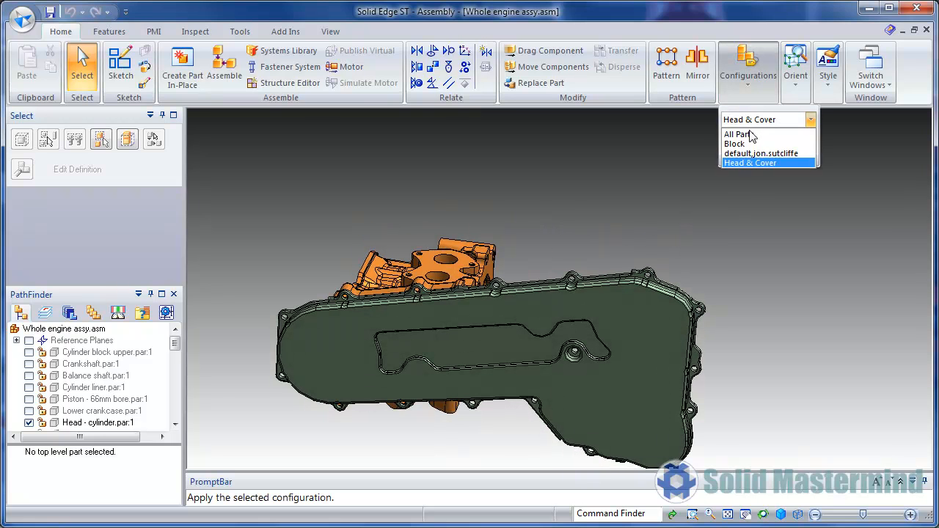
pyautogui.click(737, 134)
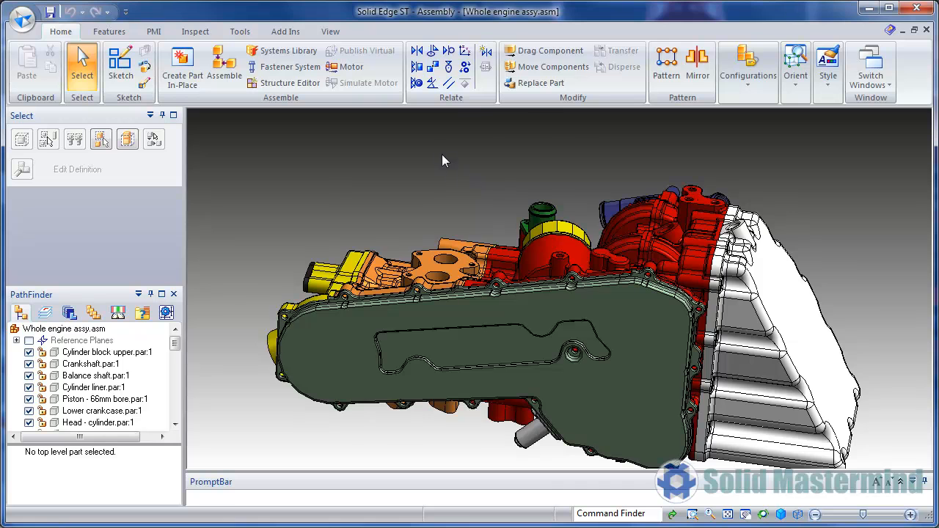